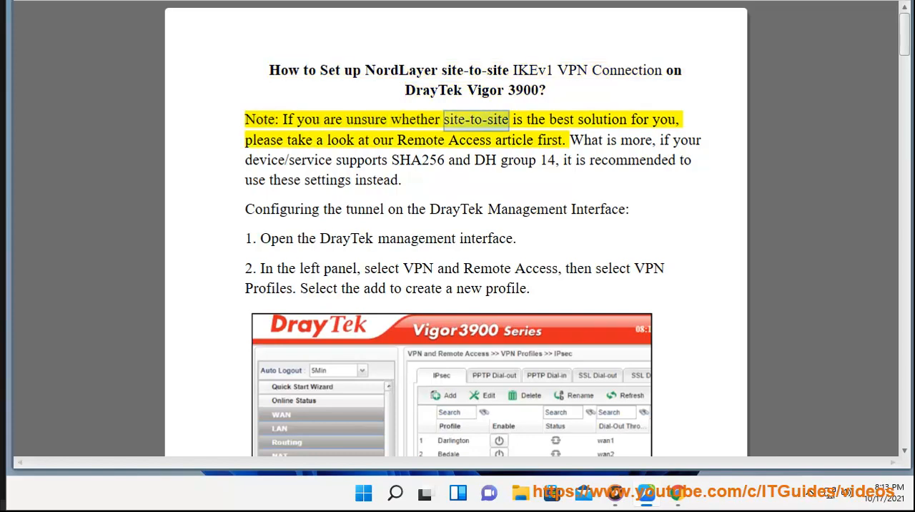
Start Read Aloud on step 3 and follow its Basic tab settings from Auto Dial-Out downward
double_click(301, 140)
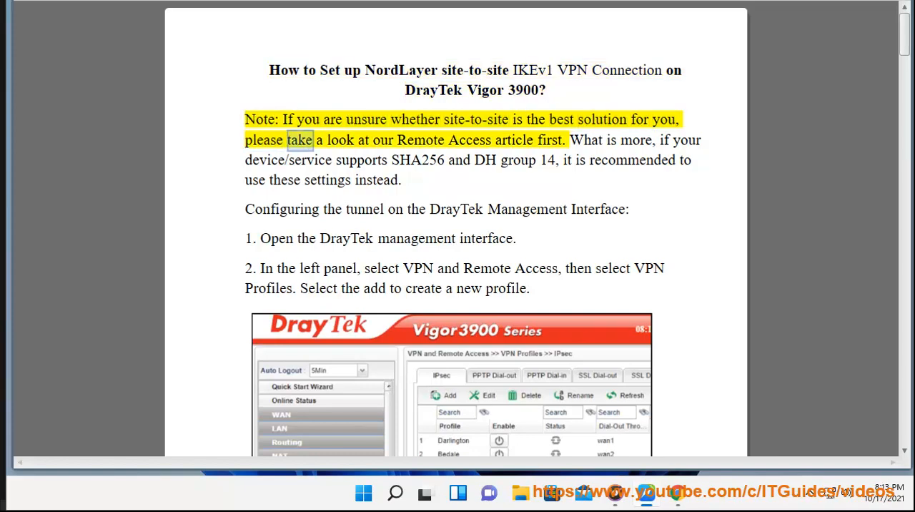
double_click(552, 140)
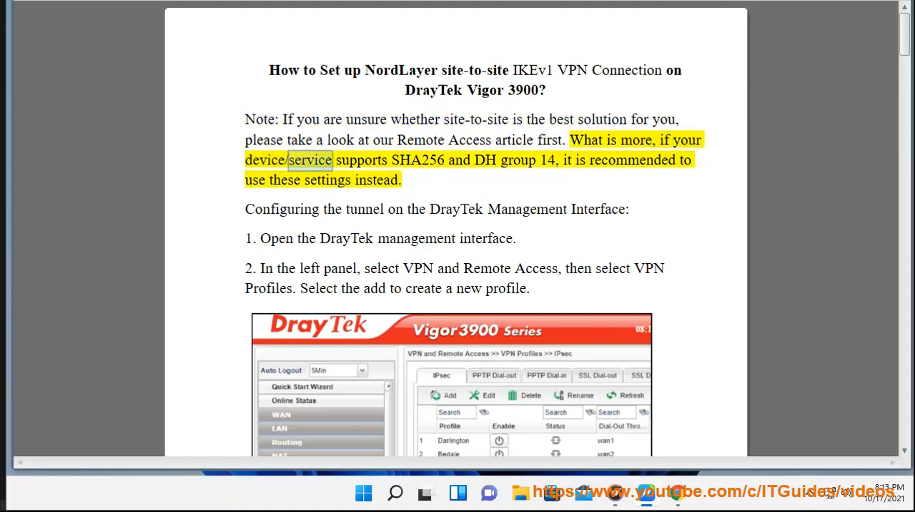
double_click(548, 160)
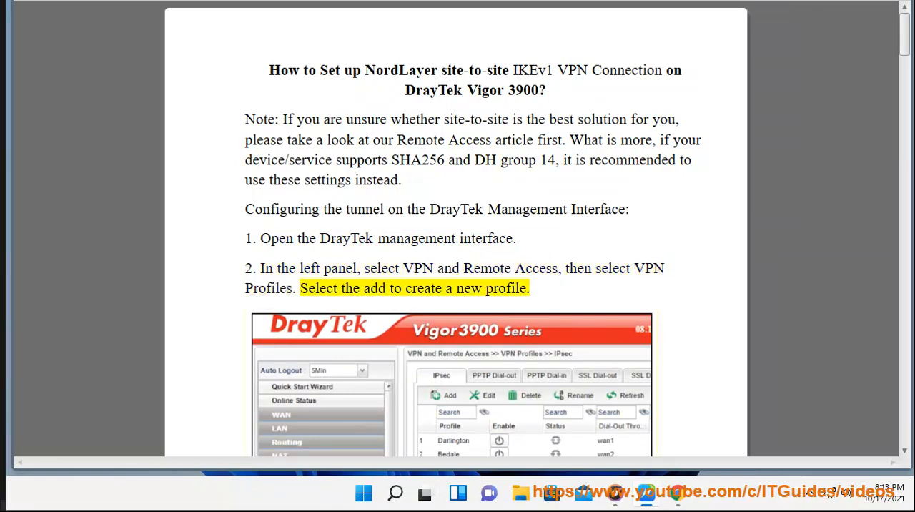
scroll(down, 3)
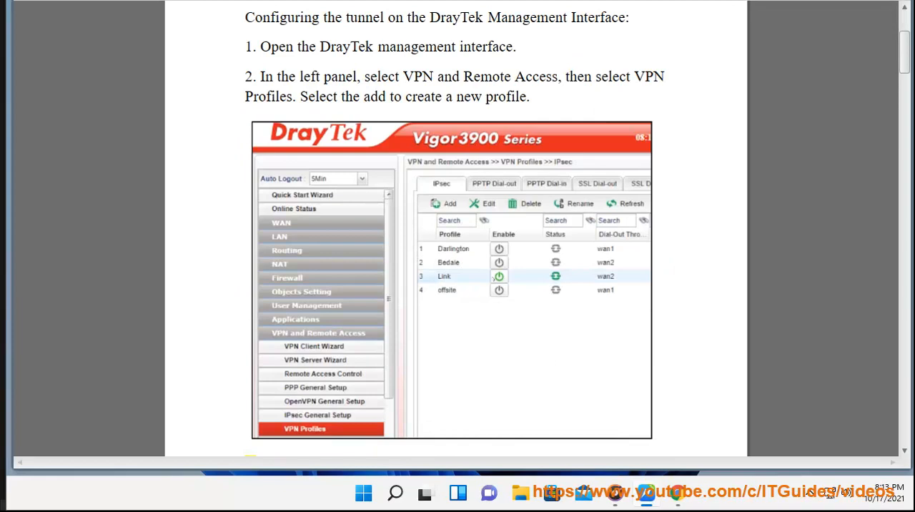
scroll(down, 3)
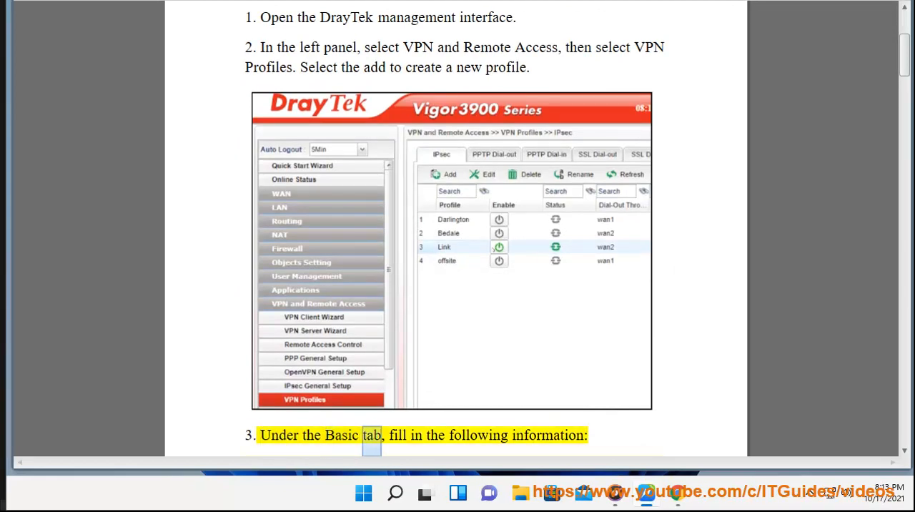
scroll(down, 3)
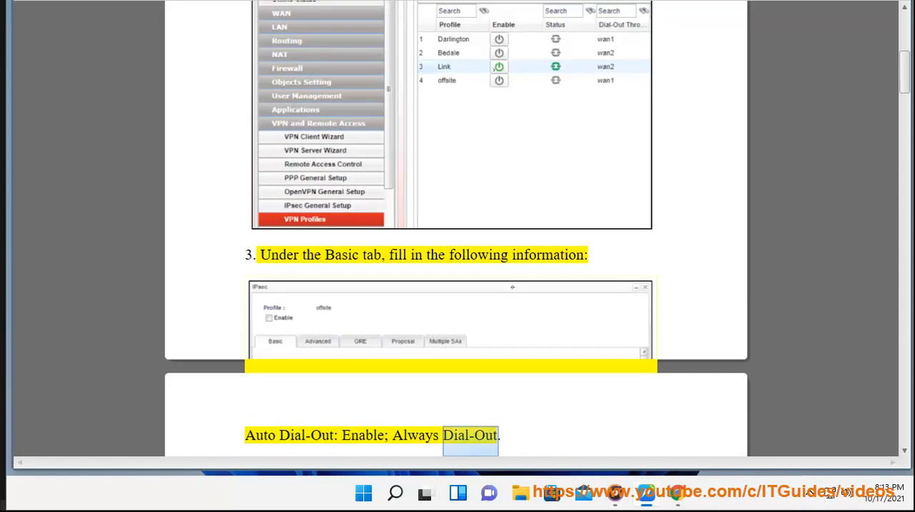
scroll(down, 3)
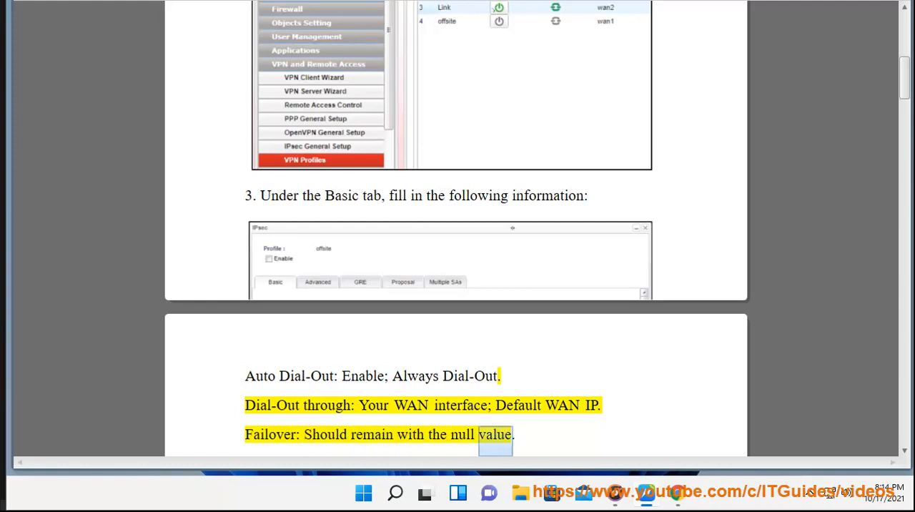
scroll(down, 3)
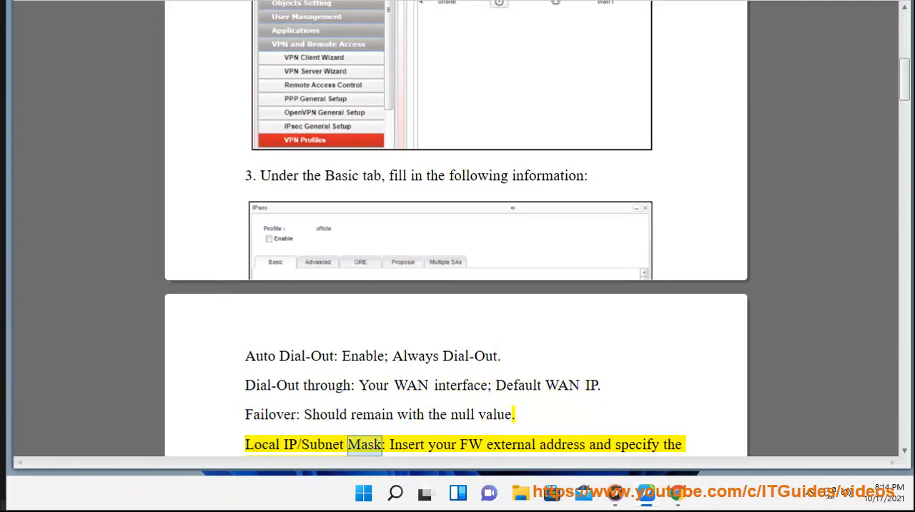
Continue the narration through Security Protocol: ESP until step 4's heading comes into view
double_click(562, 443)
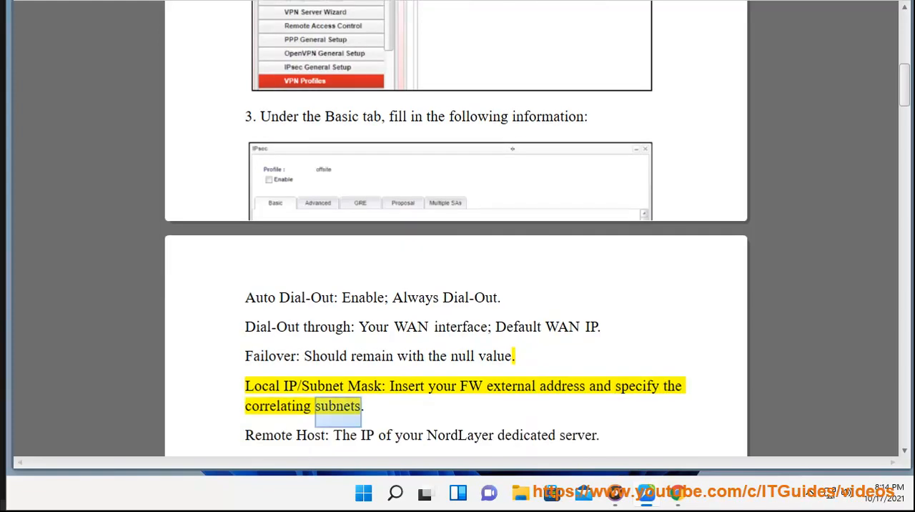
double_click(459, 434)
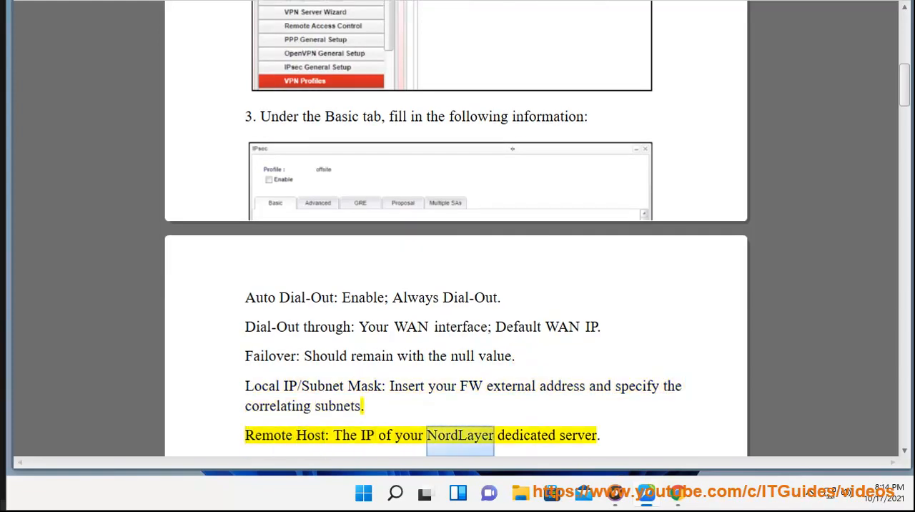
scroll(down, 3)
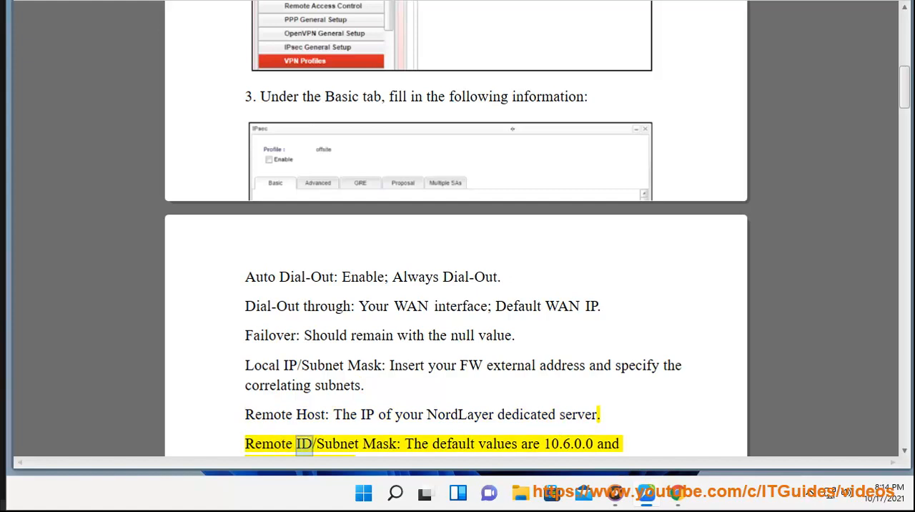
double_click(497, 444)
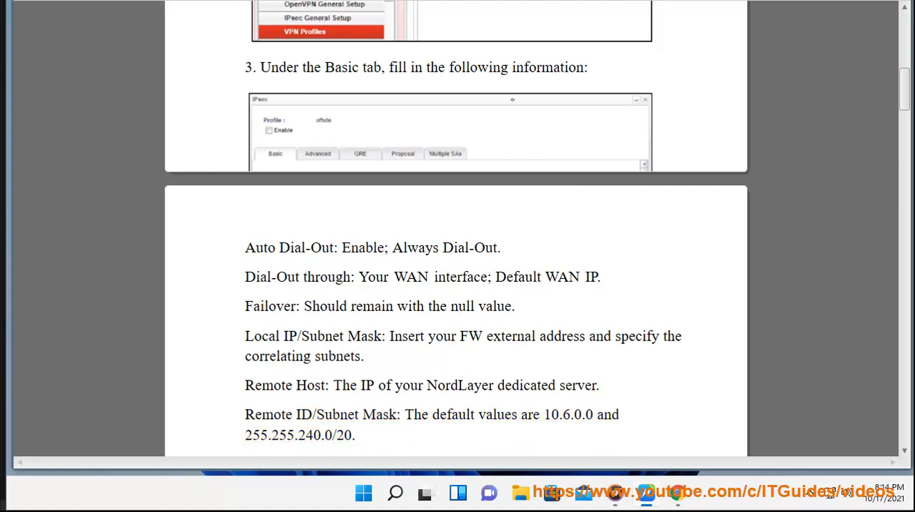
scroll(down, 3)
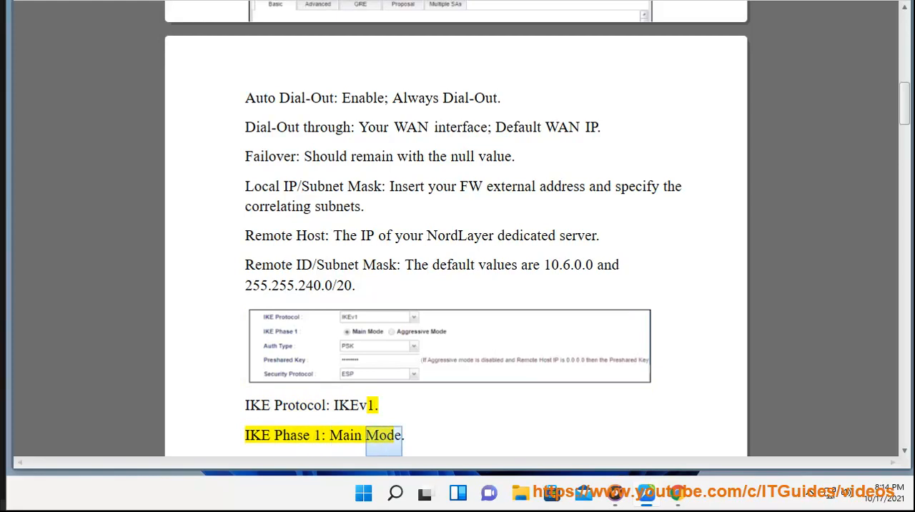
scroll(down, 3)
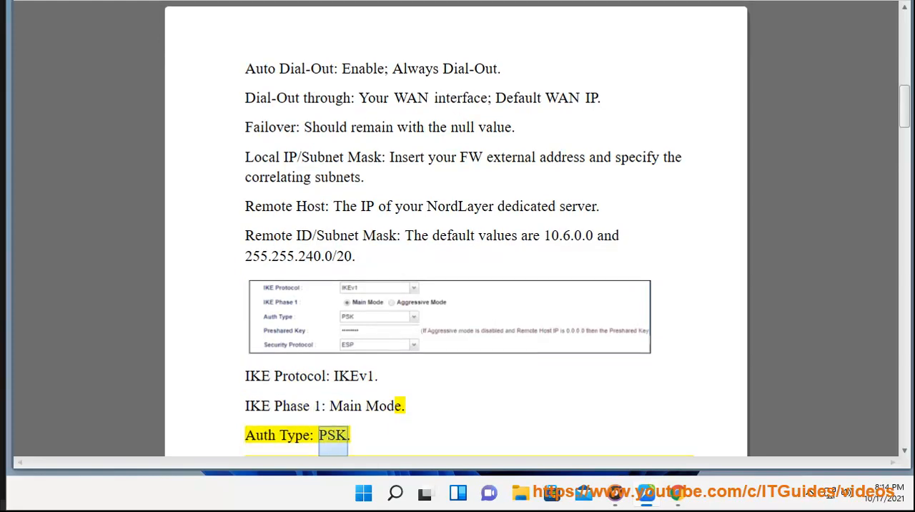
scroll(down, 3)
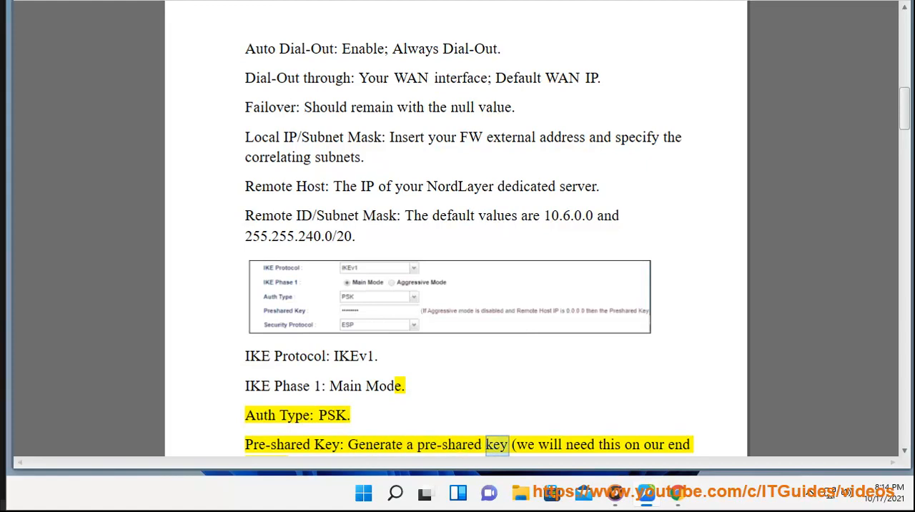
scroll(down, 3)
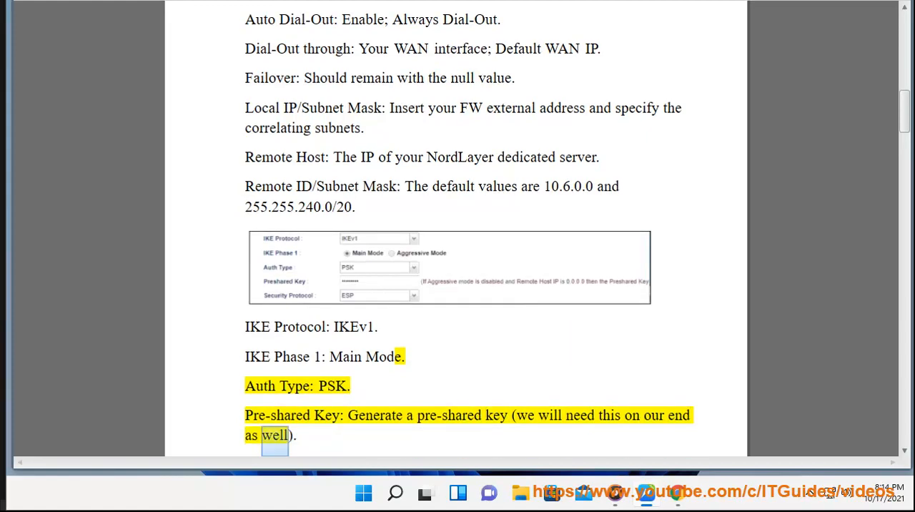
scroll(down, 3)
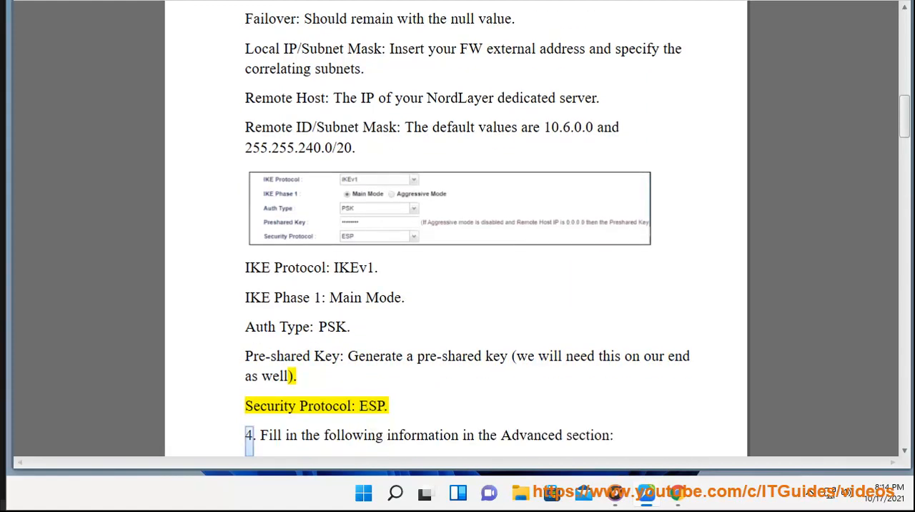
double_click(422, 435)
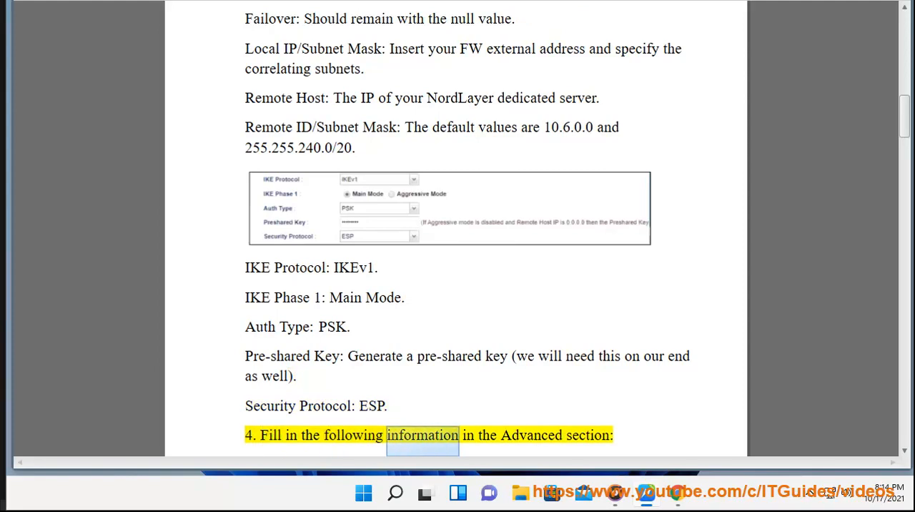
scroll(down, 3)
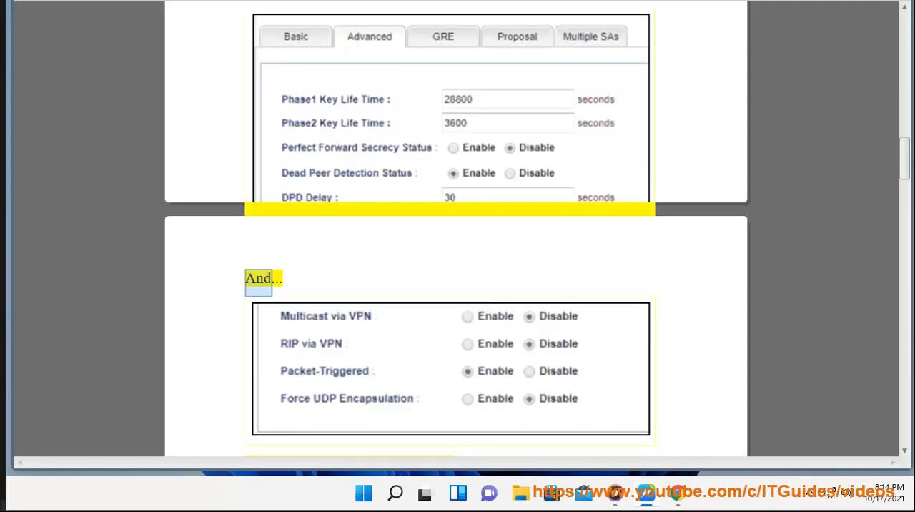
scroll(down, 3)
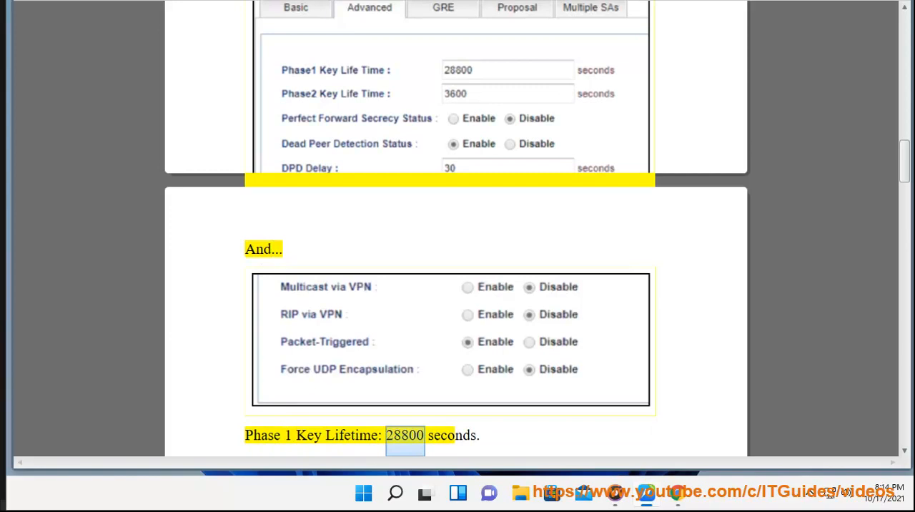
scroll(down, 3)
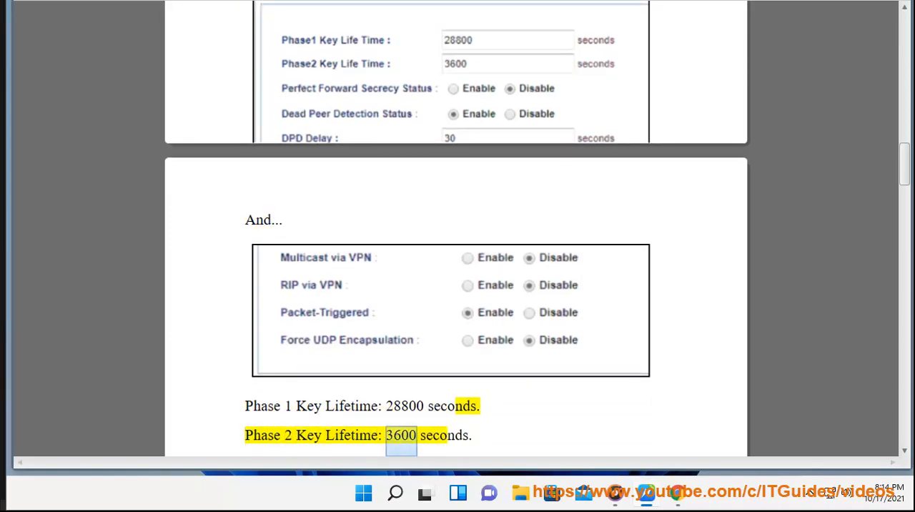
scroll(down, 3)
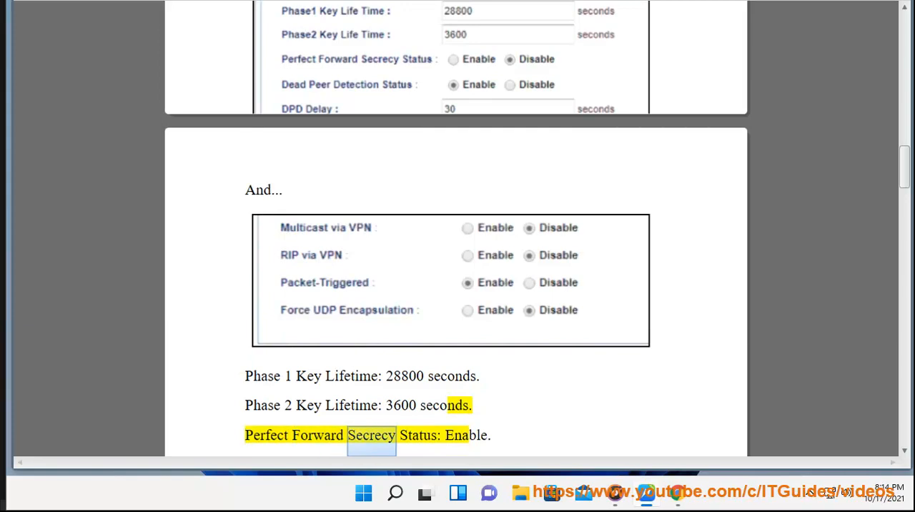
scroll(down, 3)
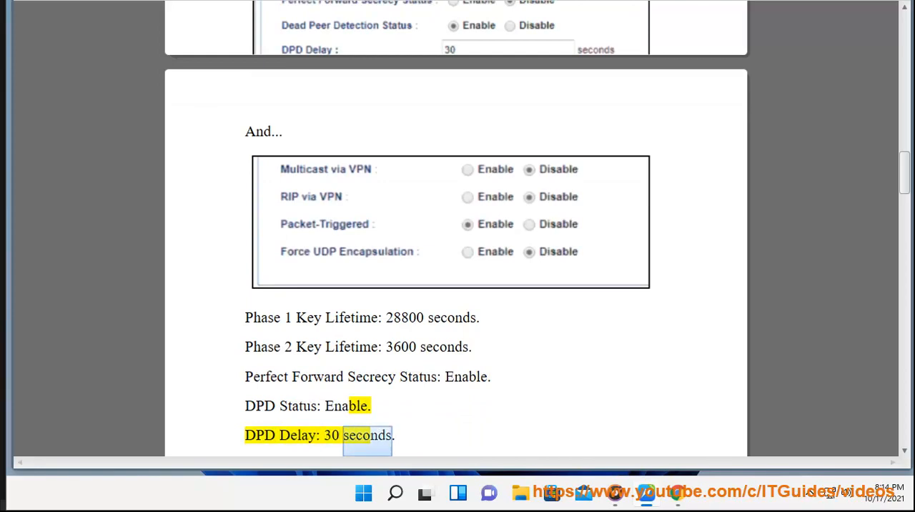
scroll(down, 3)
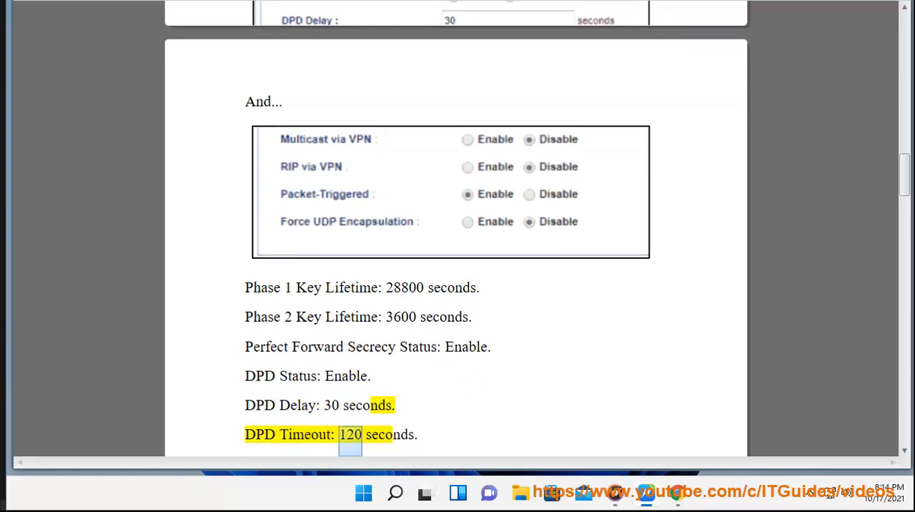
scroll(down, 3)
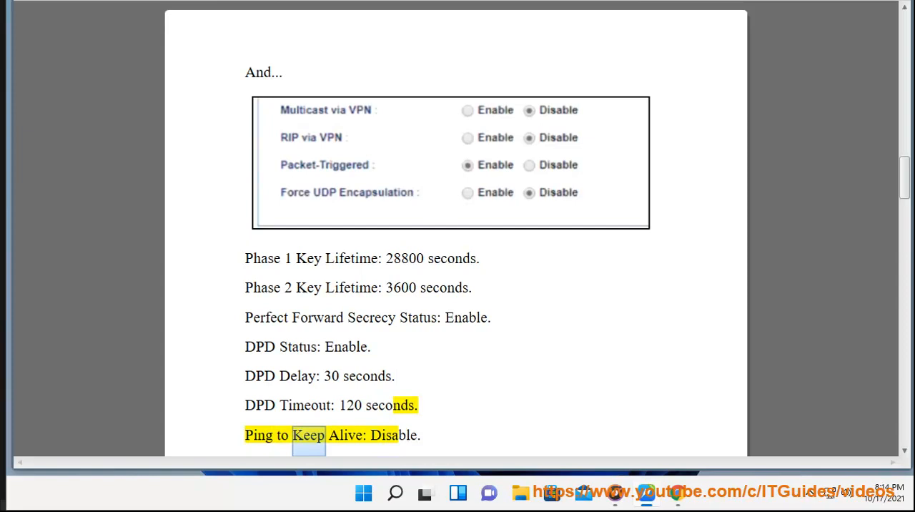
scroll(down, 3)
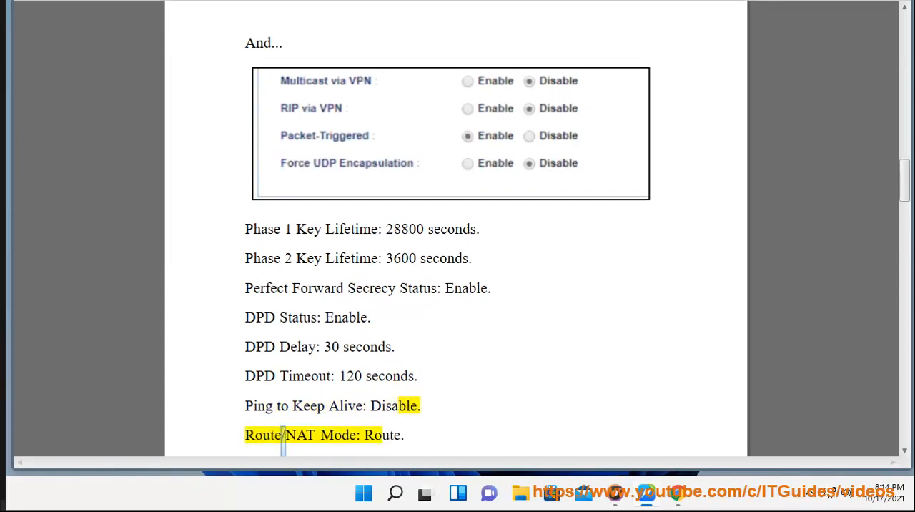
scroll(down, 3)
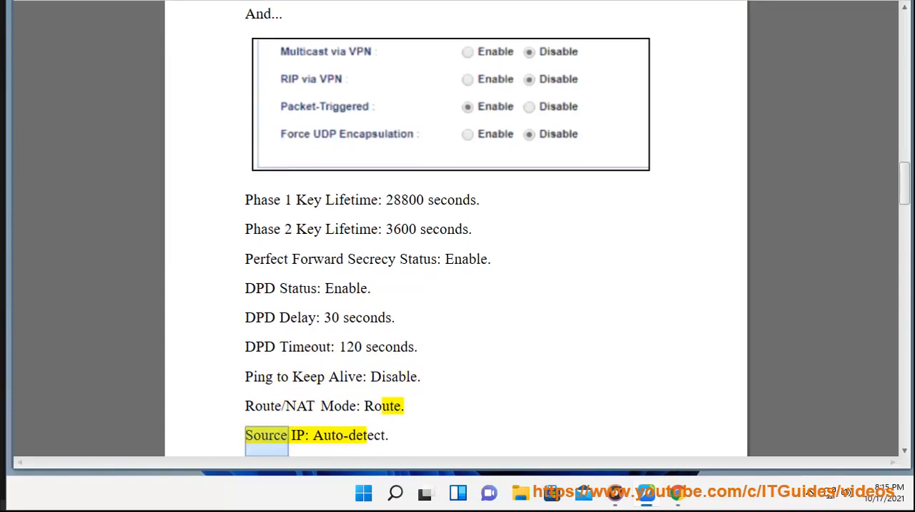
scroll(down, 3)
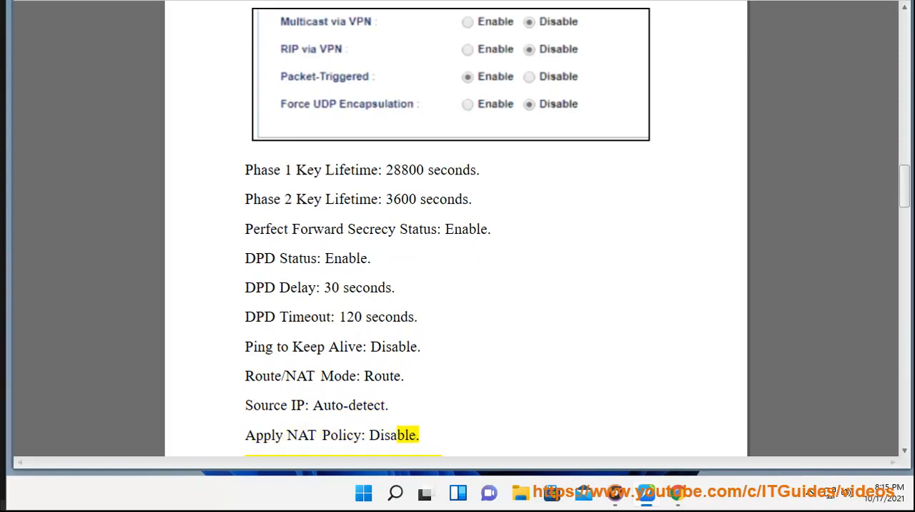
scroll(down, 3)
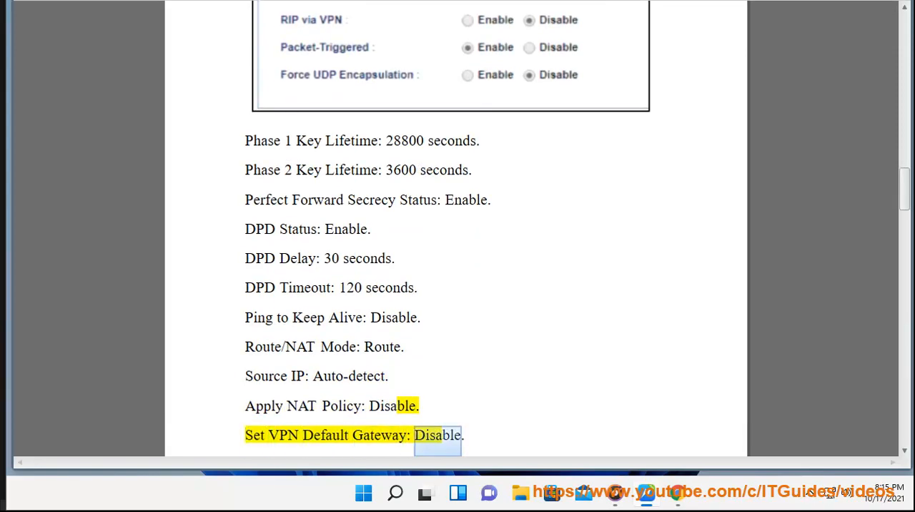
scroll(down, 3)
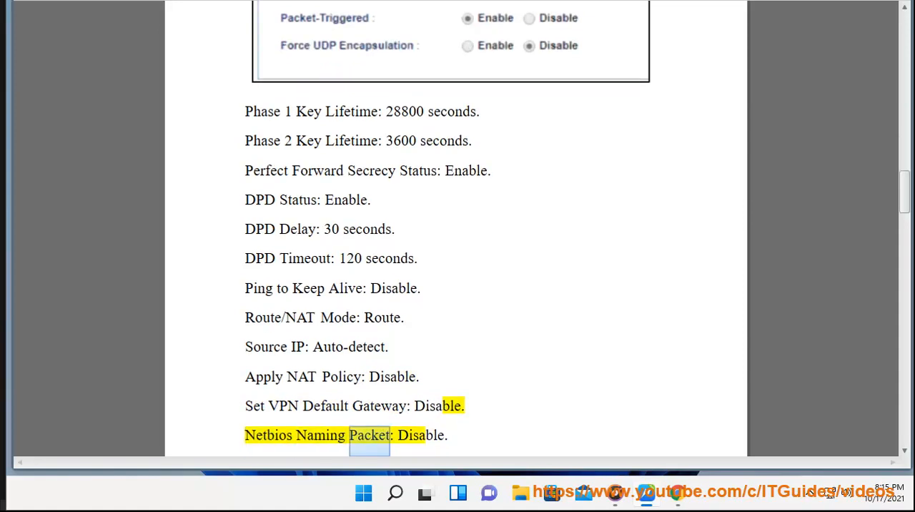
scroll(down, 3)
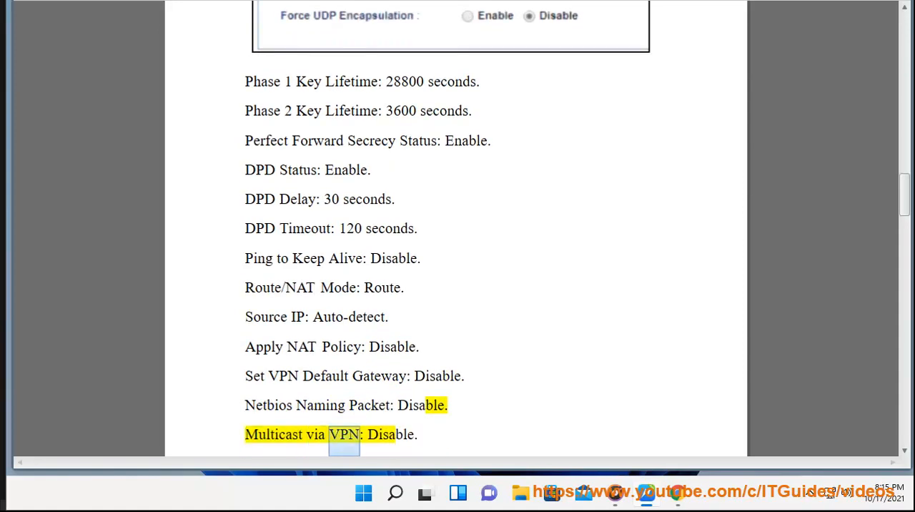
scroll(down, 3)
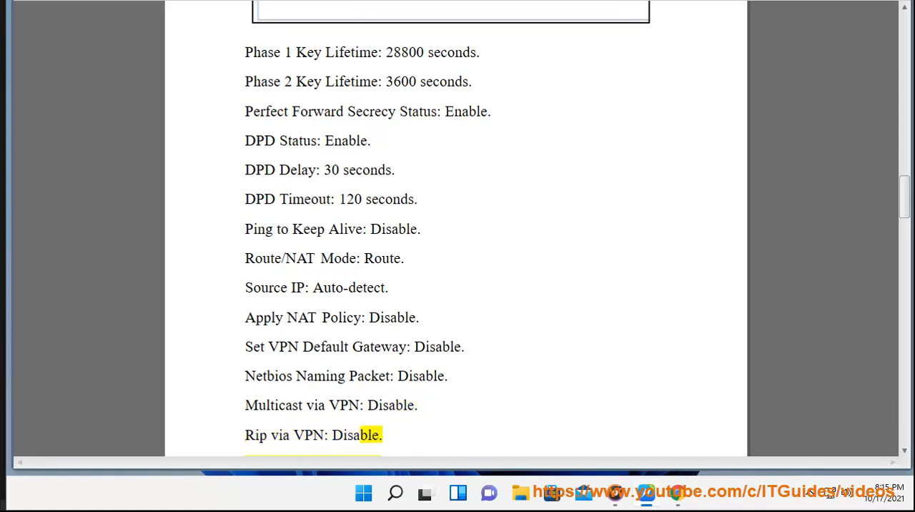
scroll(down, 3)
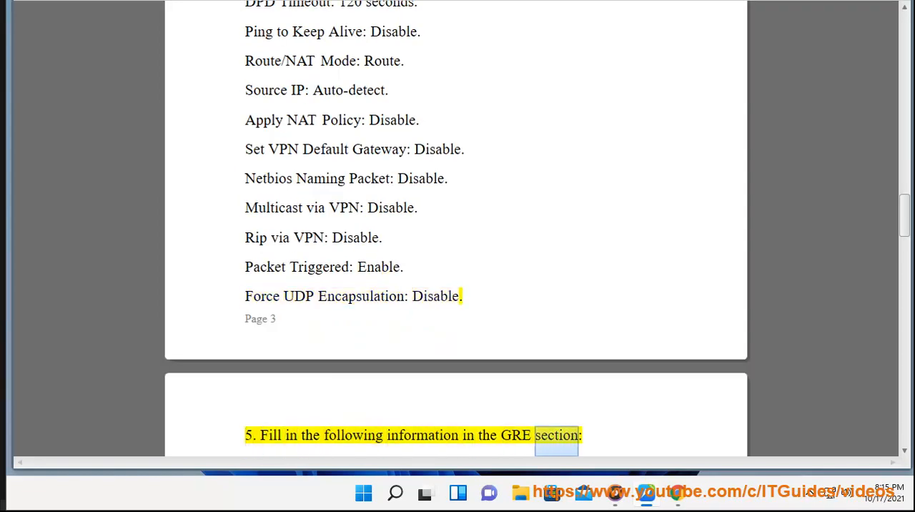
scroll(down, 3)
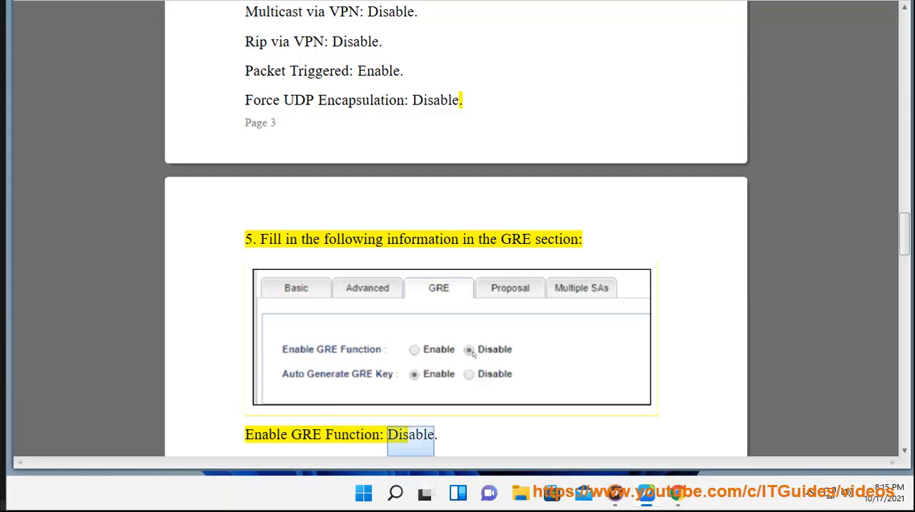
scroll(down, 3)
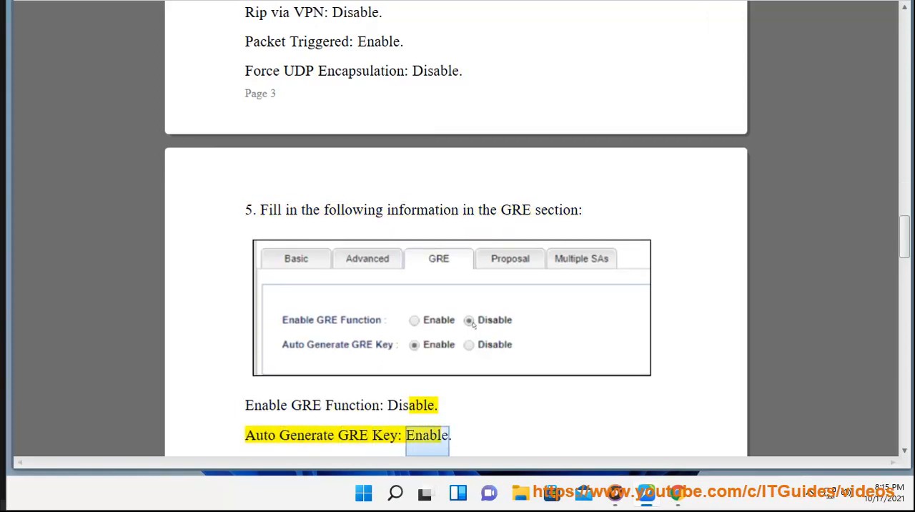
scroll(down, 3)
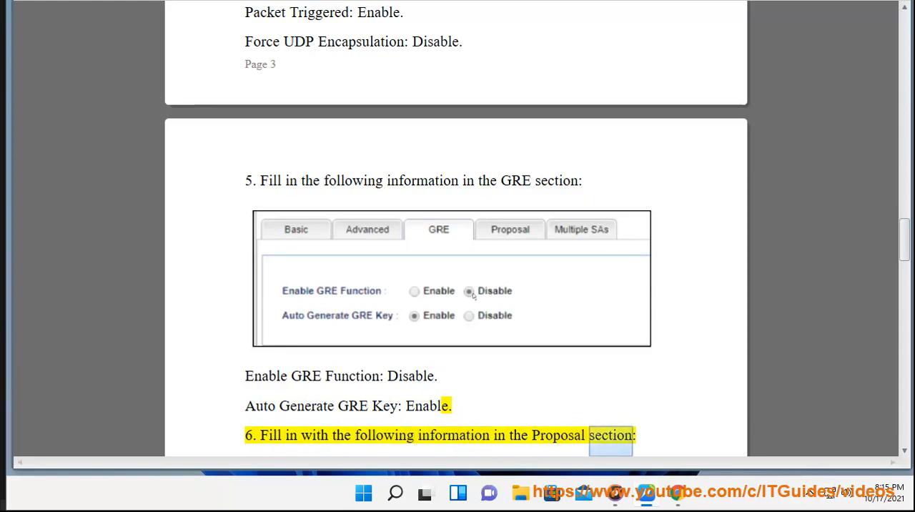
scroll(down, 3)
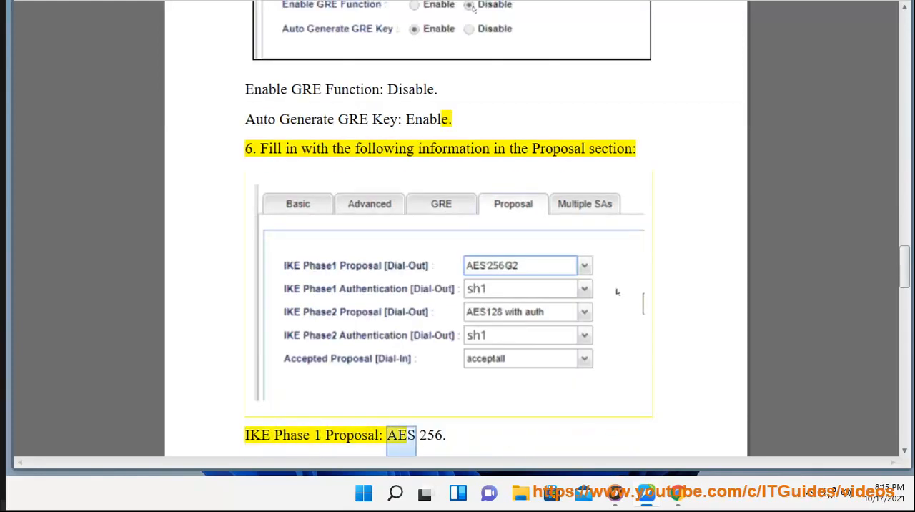
scroll(down, 3)
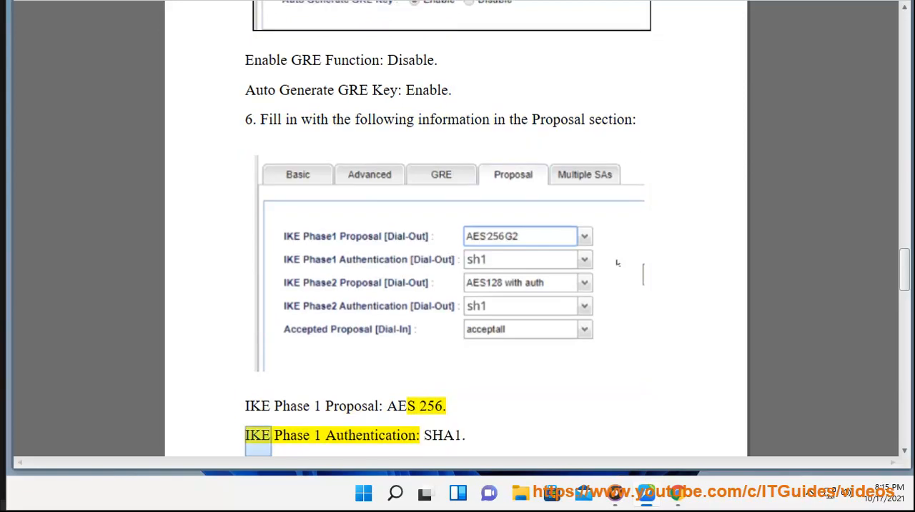
scroll(down, 3)
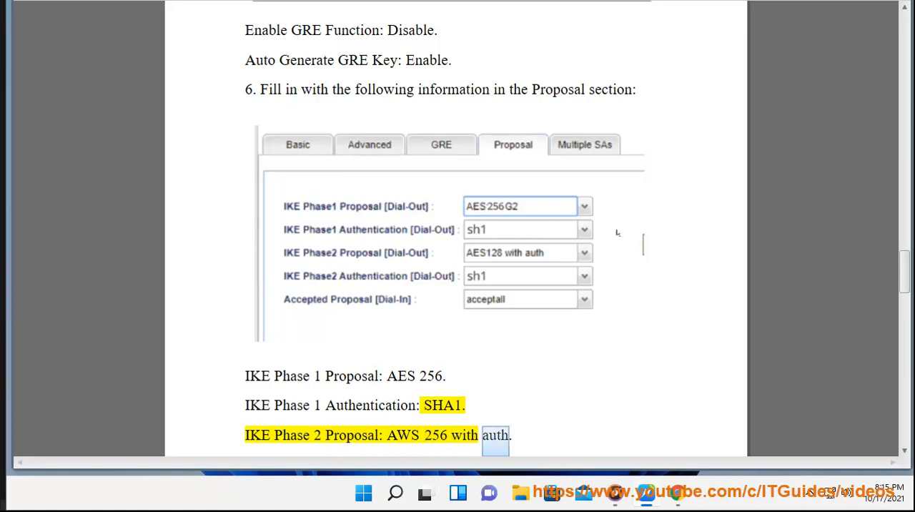
scroll(down, 3)
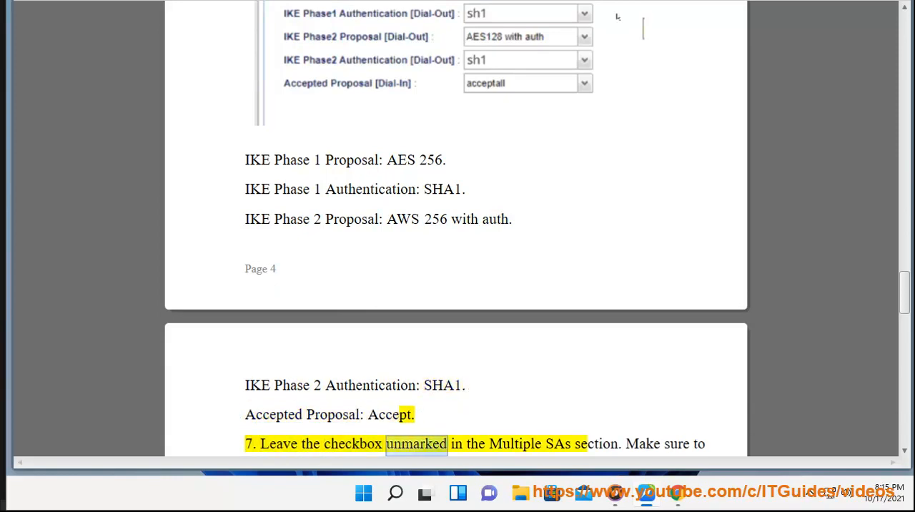
double_click(597, 444)
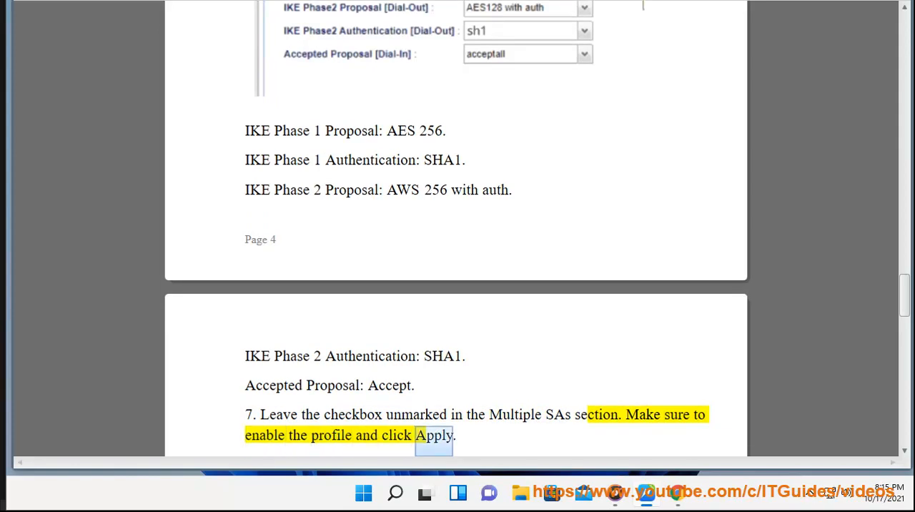
scroll(down, 3)
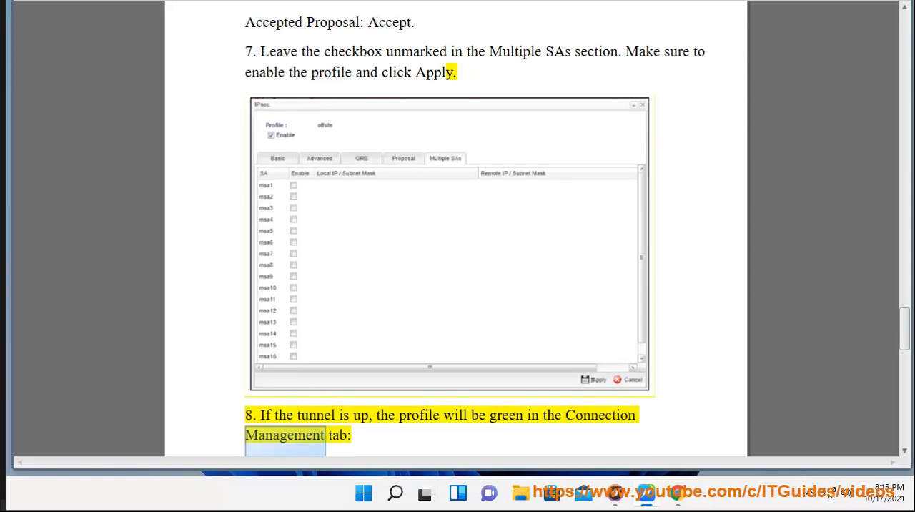
scroll(down, 3)
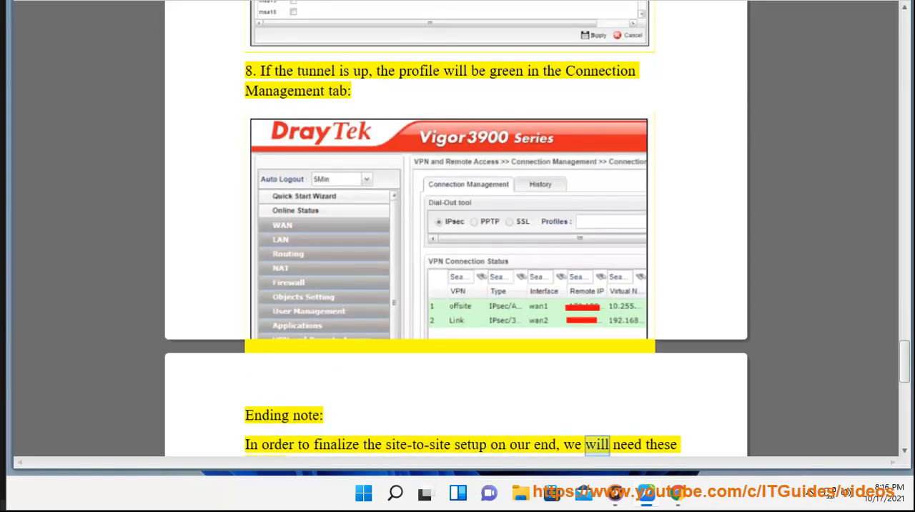
scroll(down, 3)
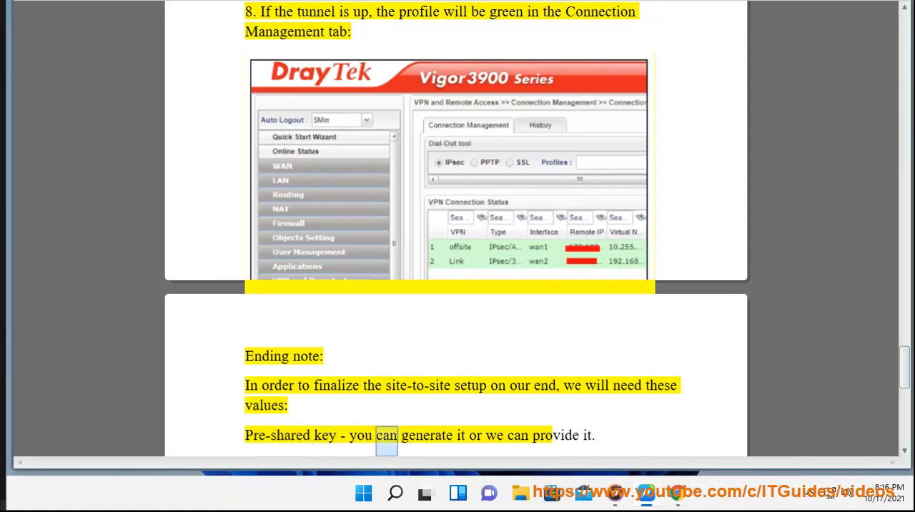
scroll(down, 3)
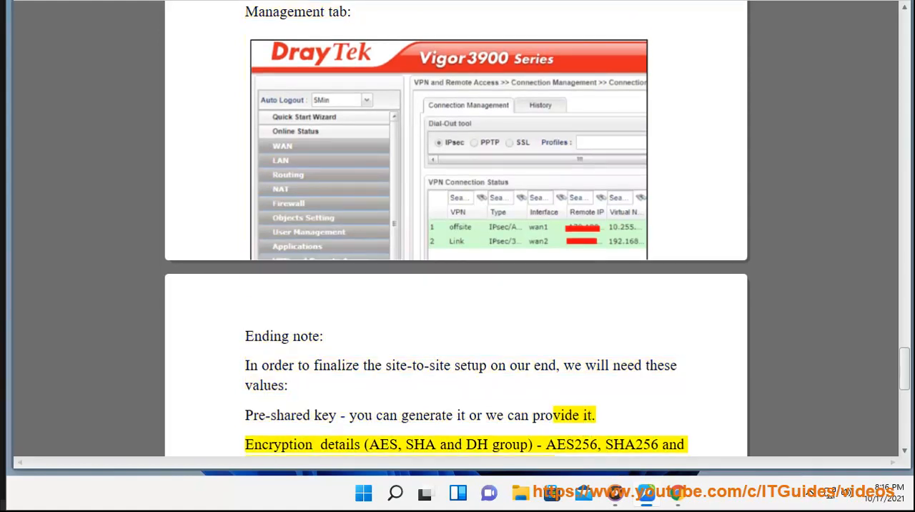
double_click(420, 444)
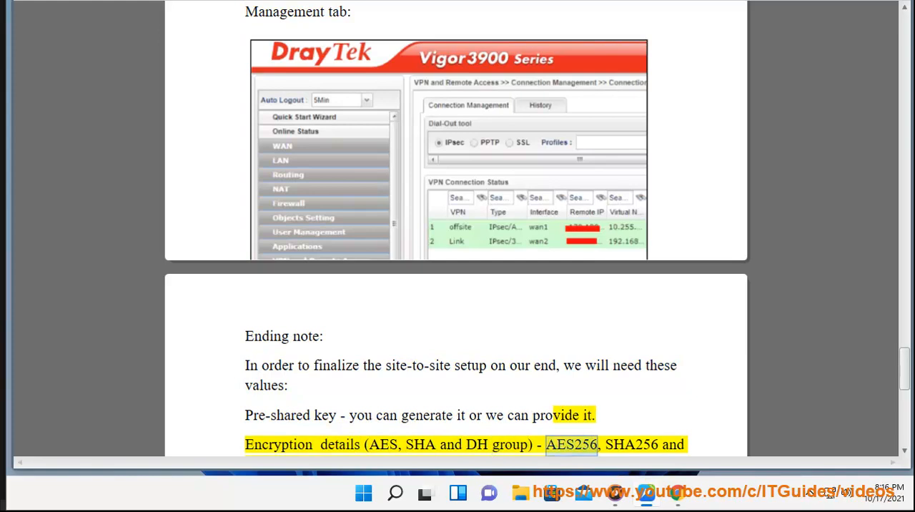
scroll(down, 3)
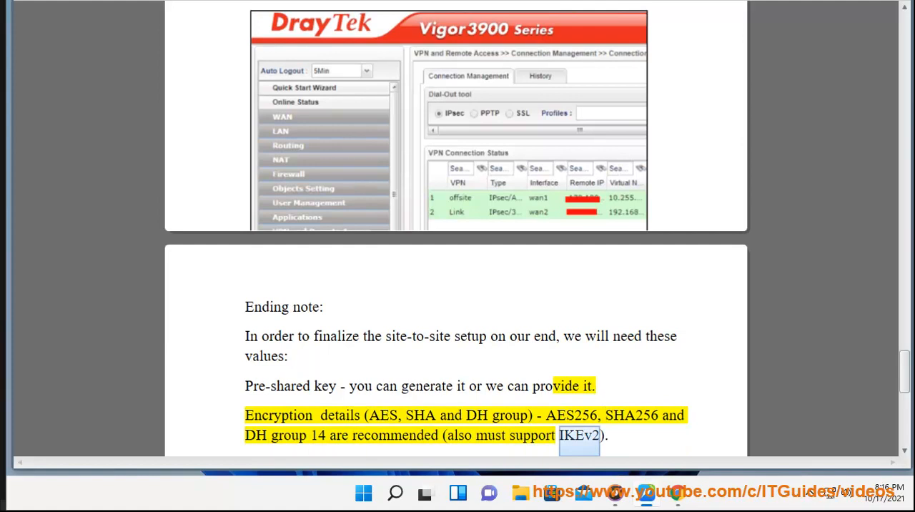
scroll(down, 3)
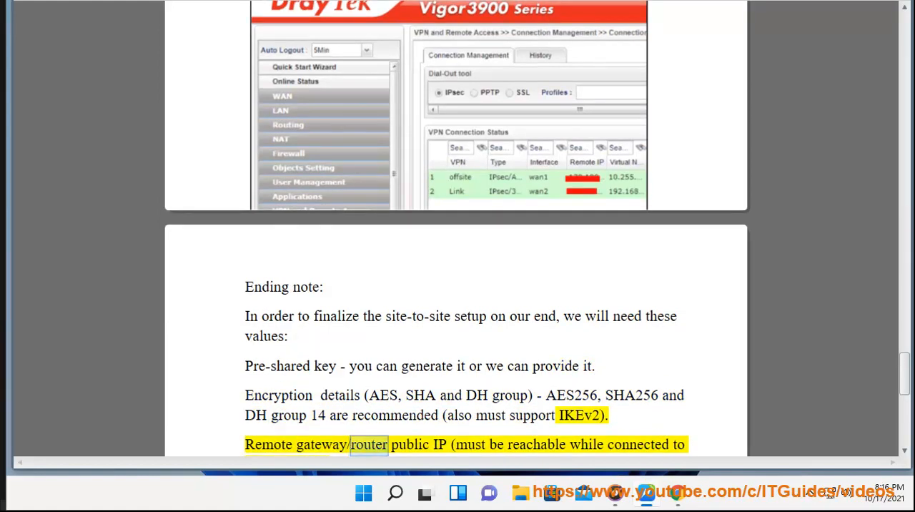
double_click(638, 443)
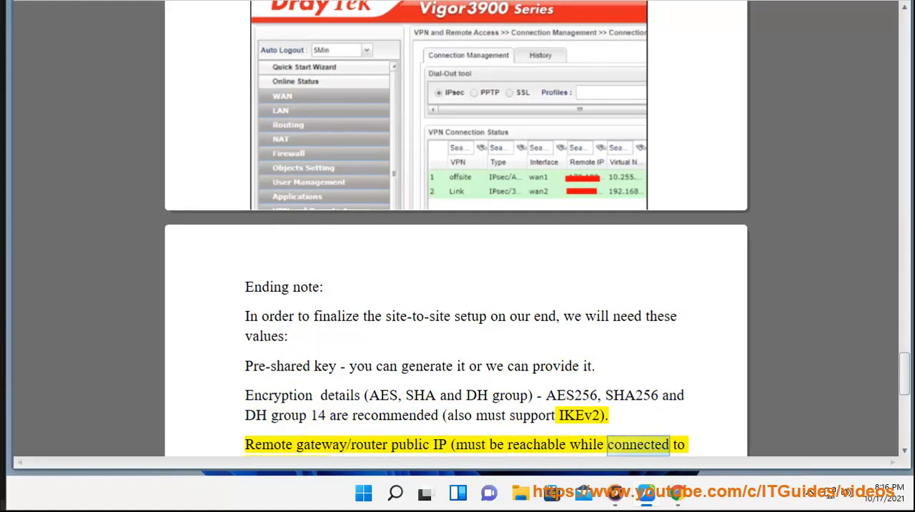
scroll(down, 3)
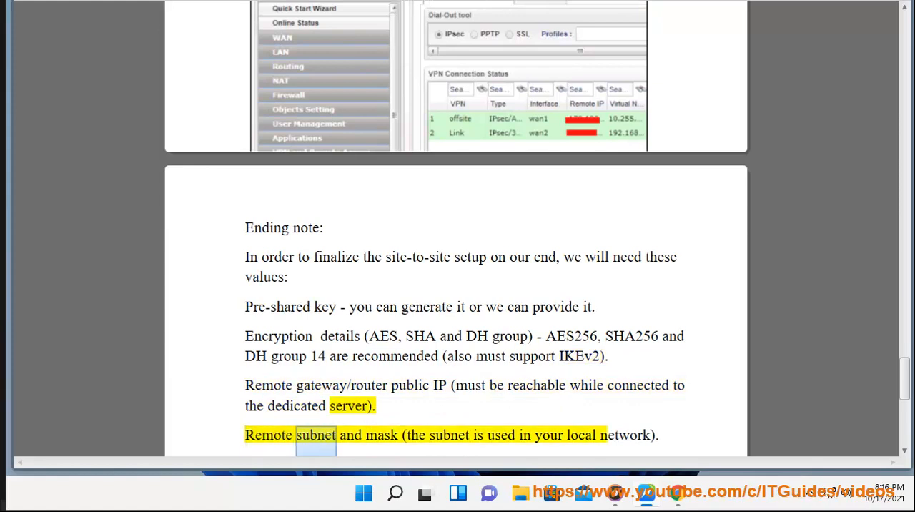
double_click(580, 435)
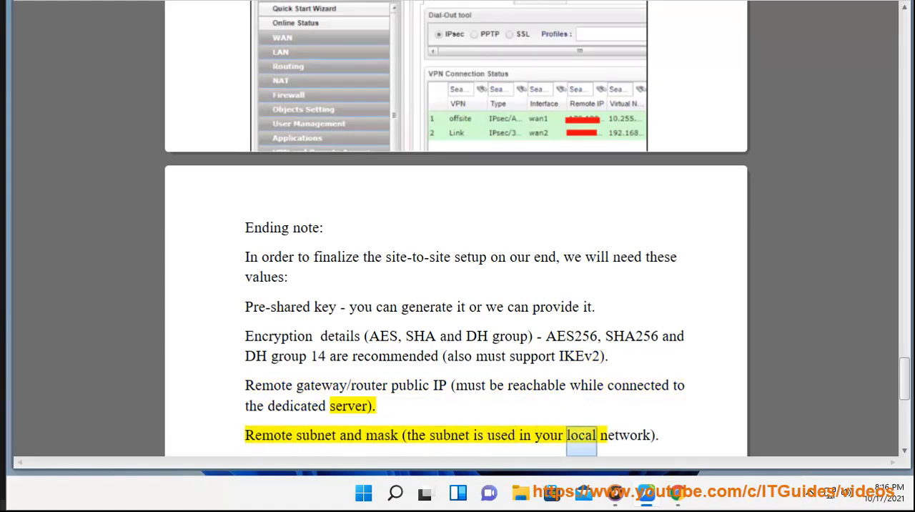
scroll(down, 3)
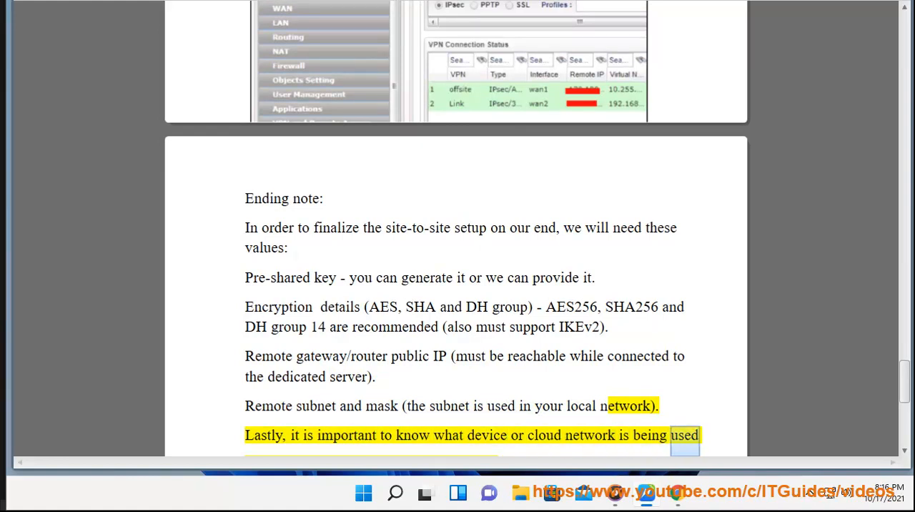
scroll(down, 3)
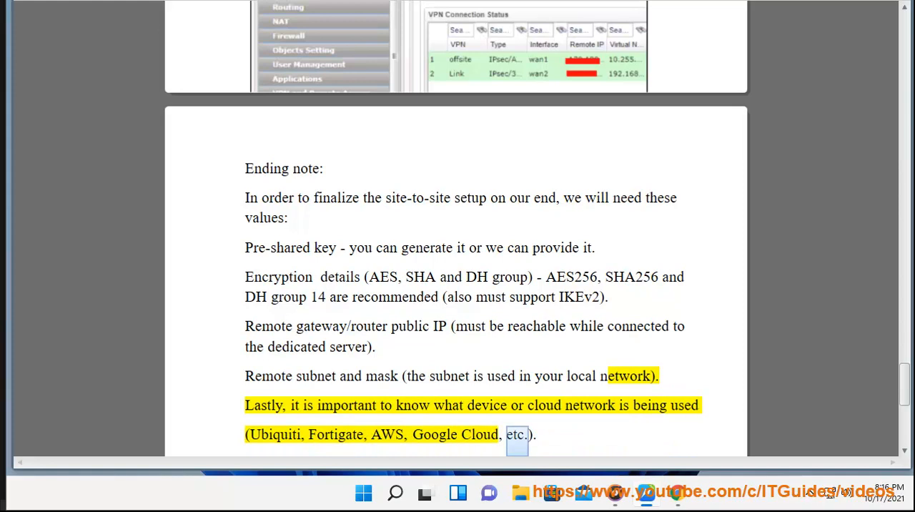
scroll(down, 3)
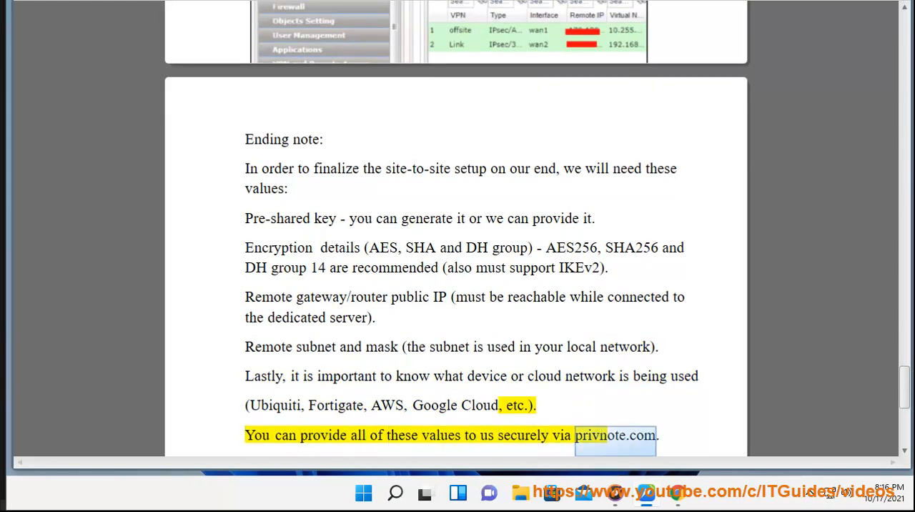
scroll(down, 3)
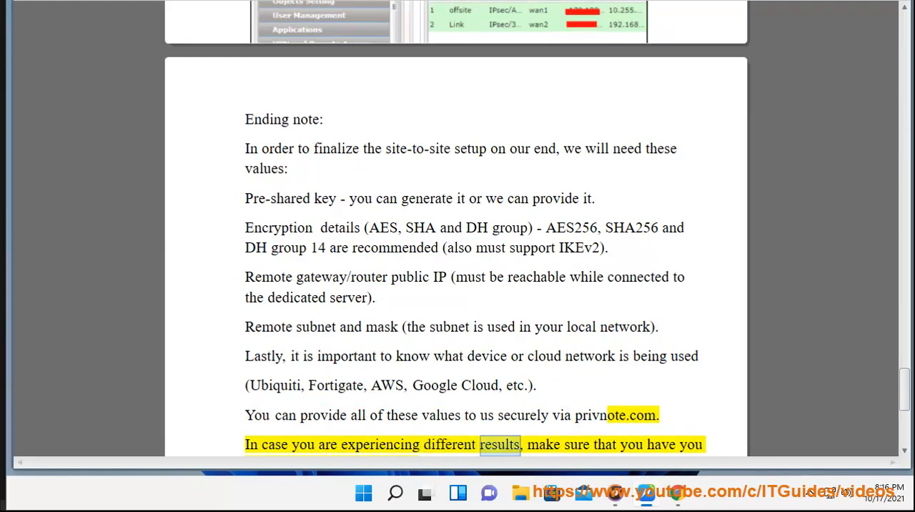
scroll(down, 3)
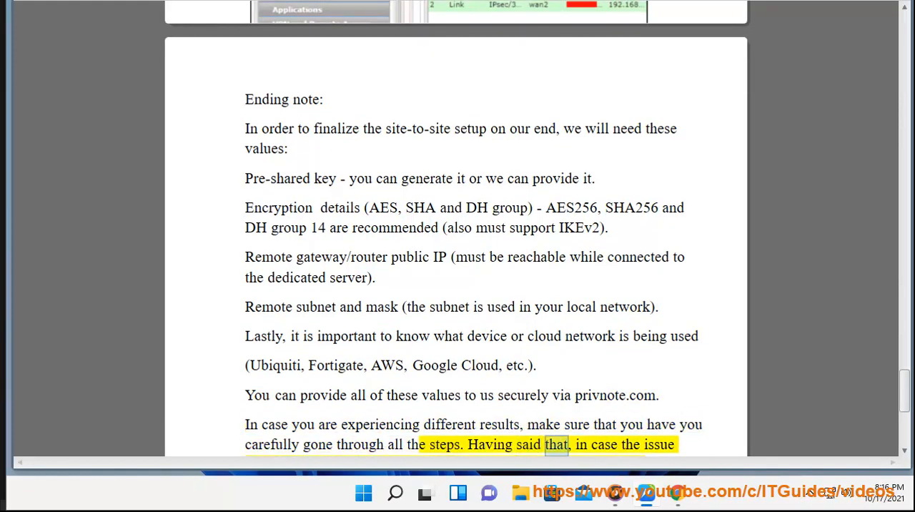
scroll(down, 3)
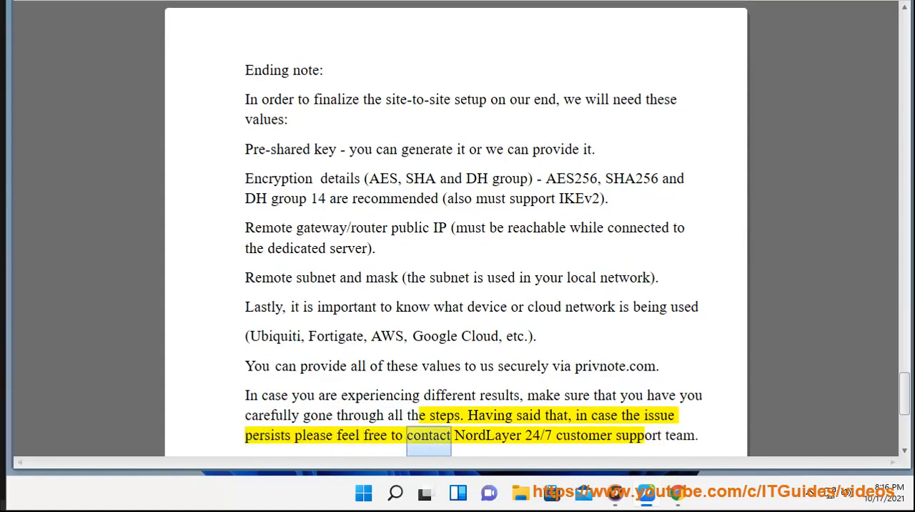